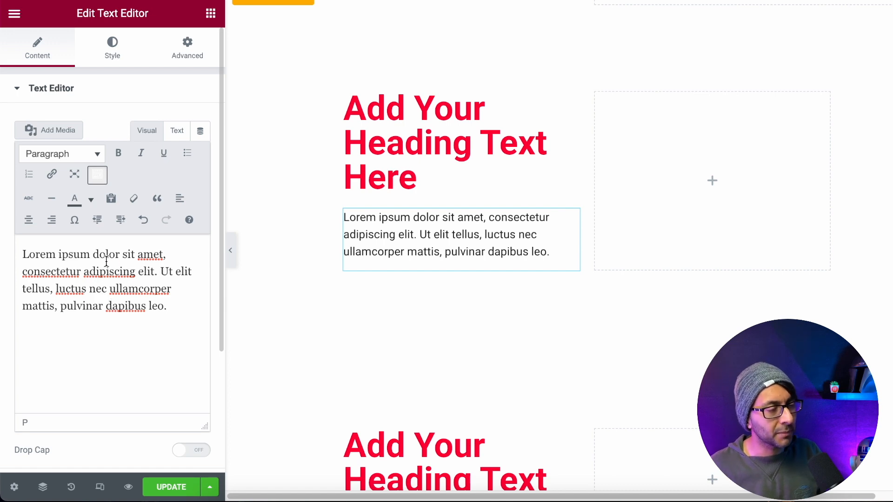
Step: Bold 'Lorem', restyle 'adipiscing elit', revert Heading 2 to paragraph, and add a bullet list
double_click(38, 254)
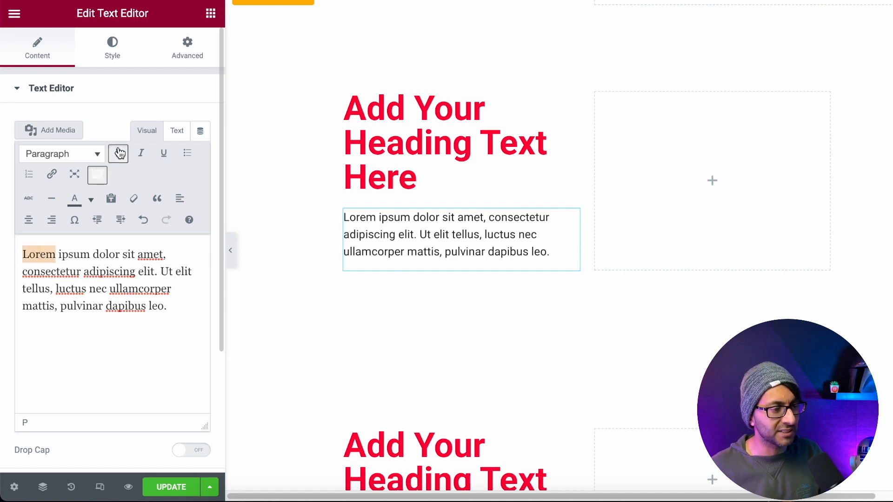
click(91, 198)
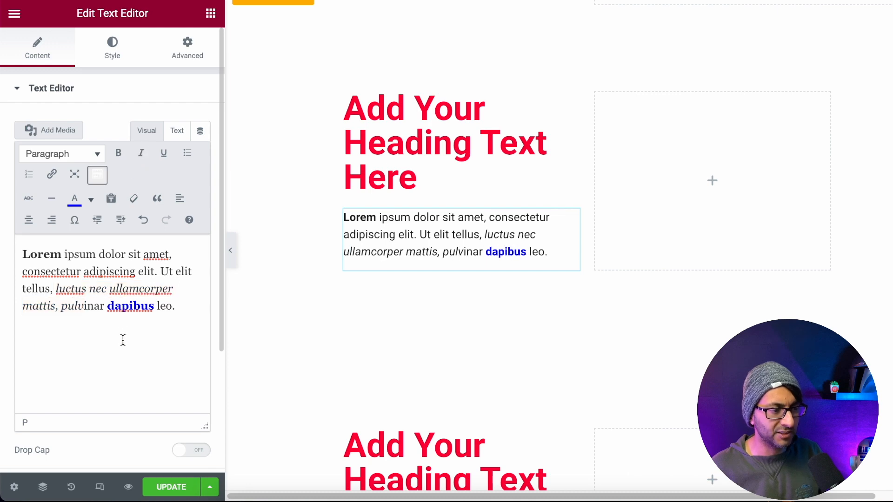
double_click(112, 271)
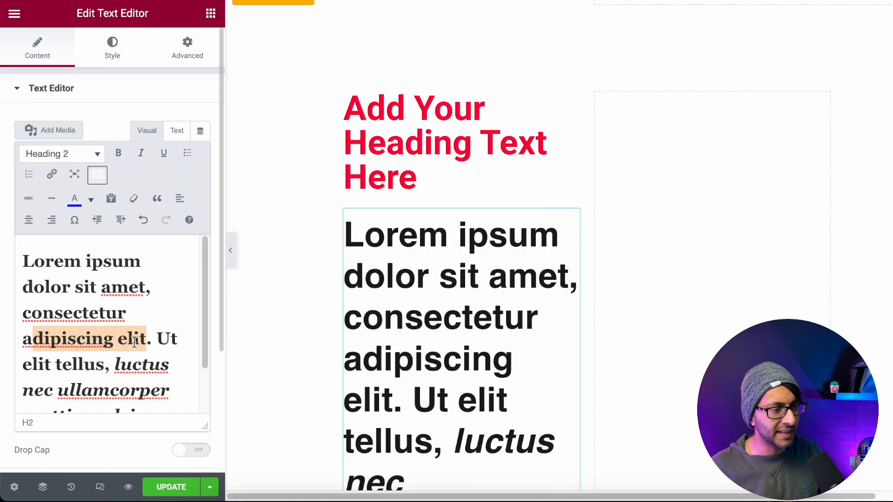
mouse_move(164, 312)
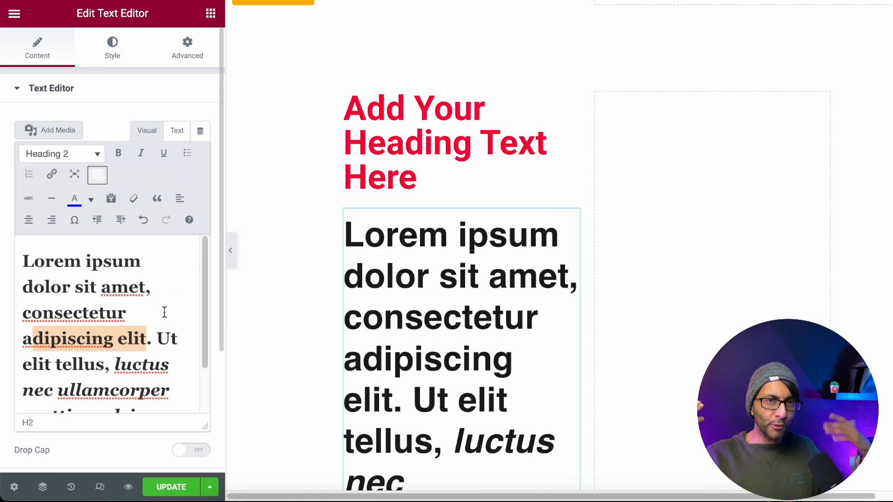
mouse_move(68, 159)
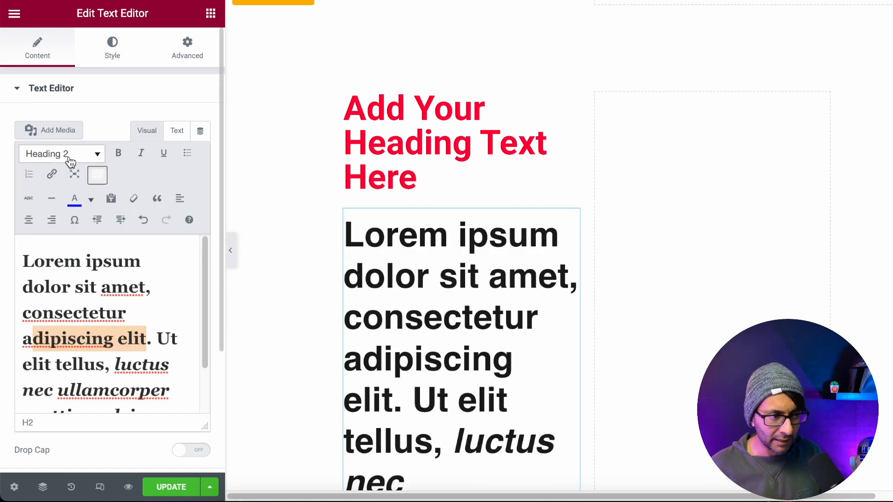
click(61, 154)
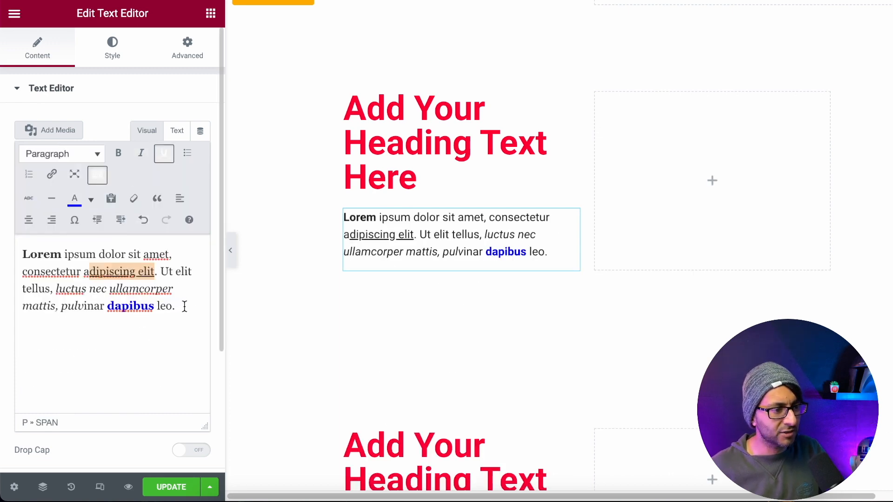
click(186, 153)
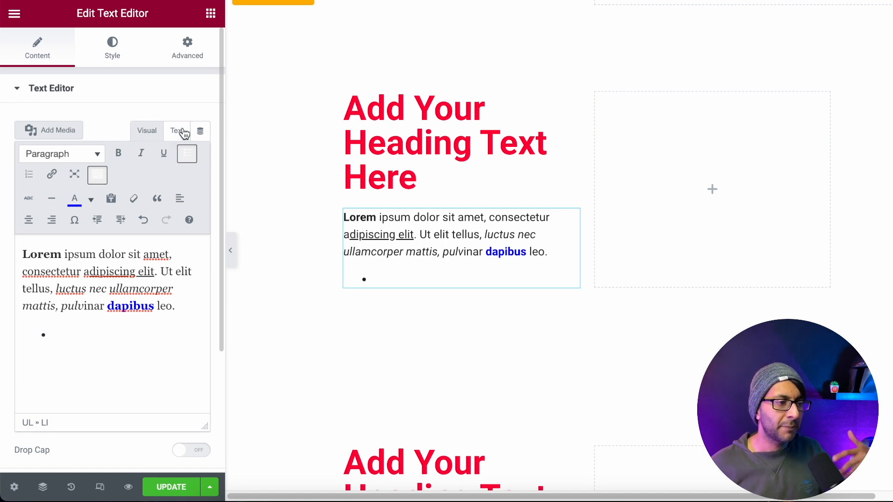
click(177, 130)
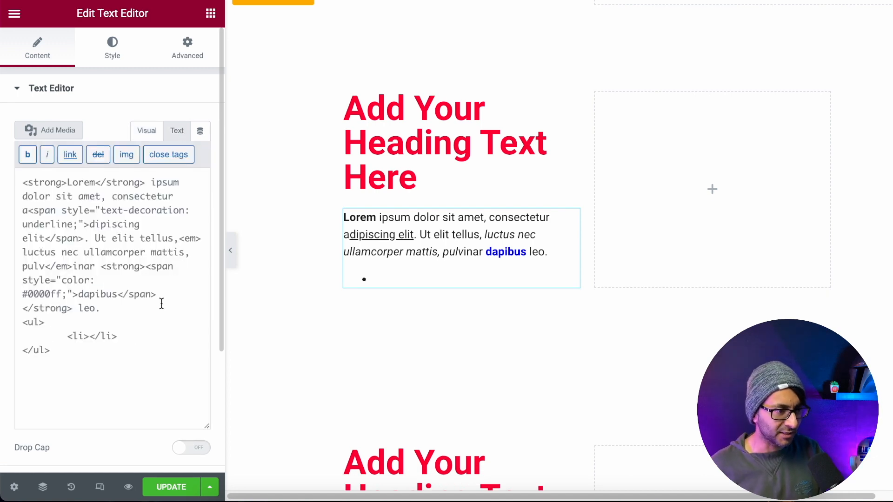
key(ctrl+a)
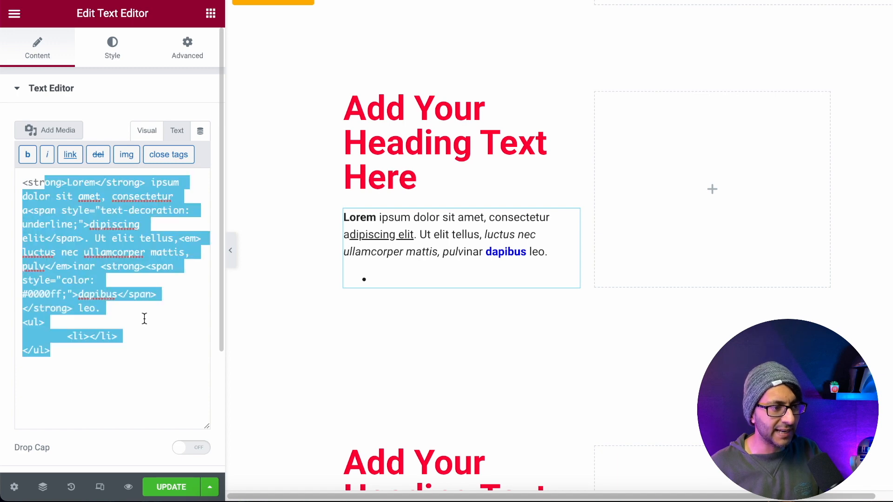
click(144, 319)
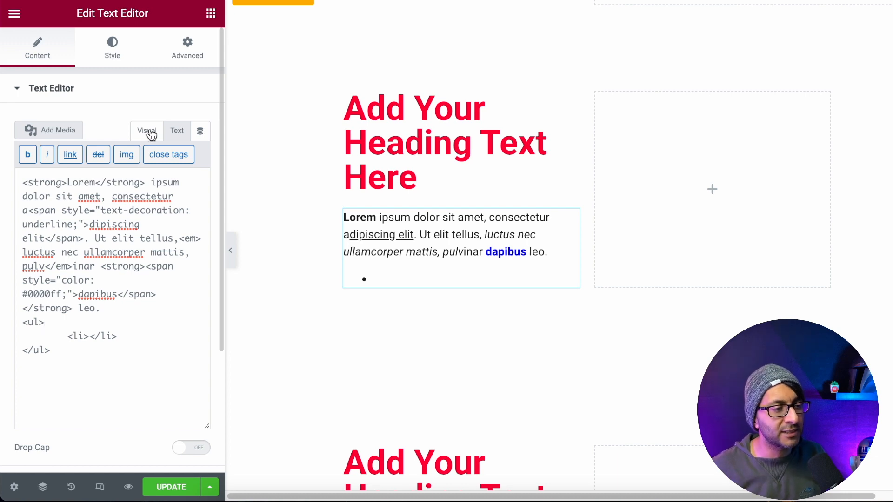
click(146, 130)
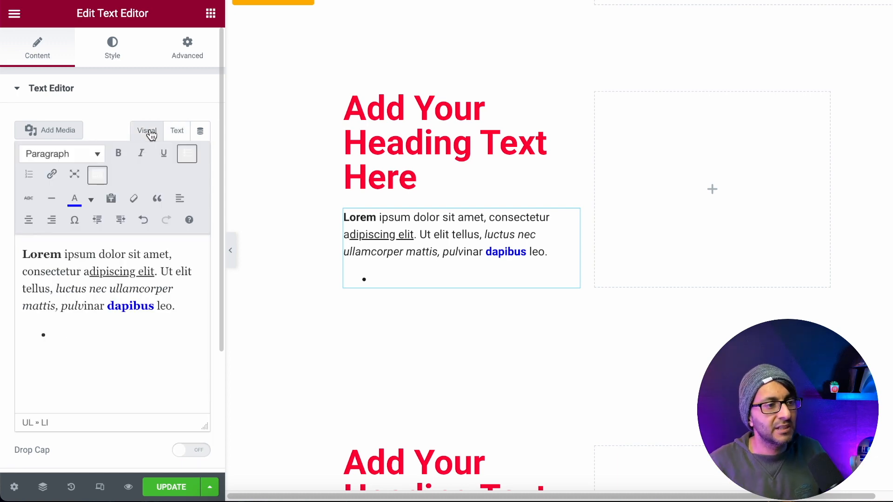
mouse_move(118, 154)
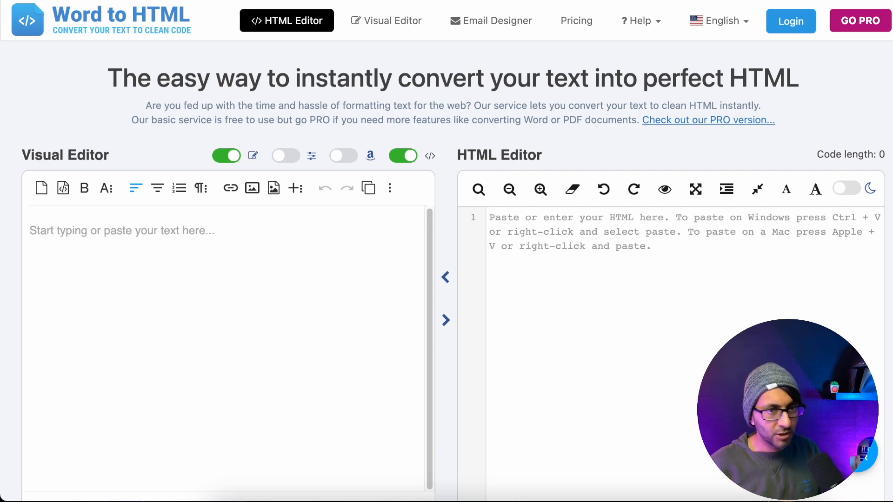
mouse_move(206, 180)
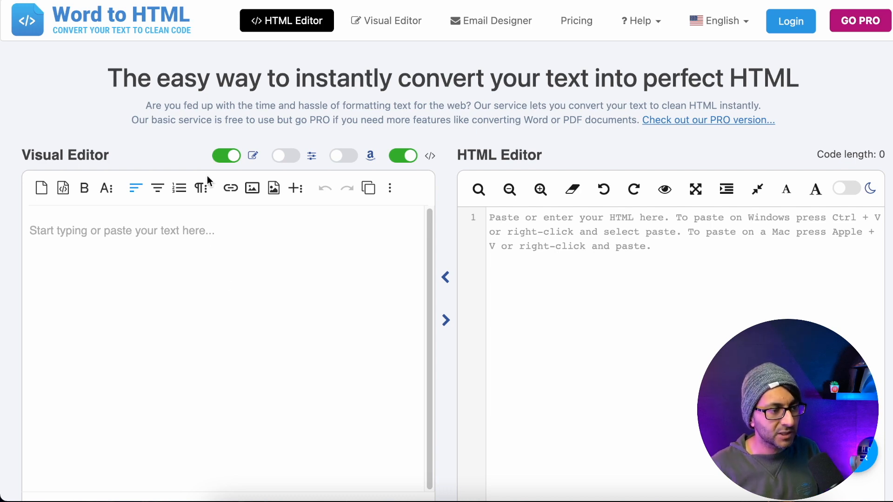
mouse_move(177, 229)
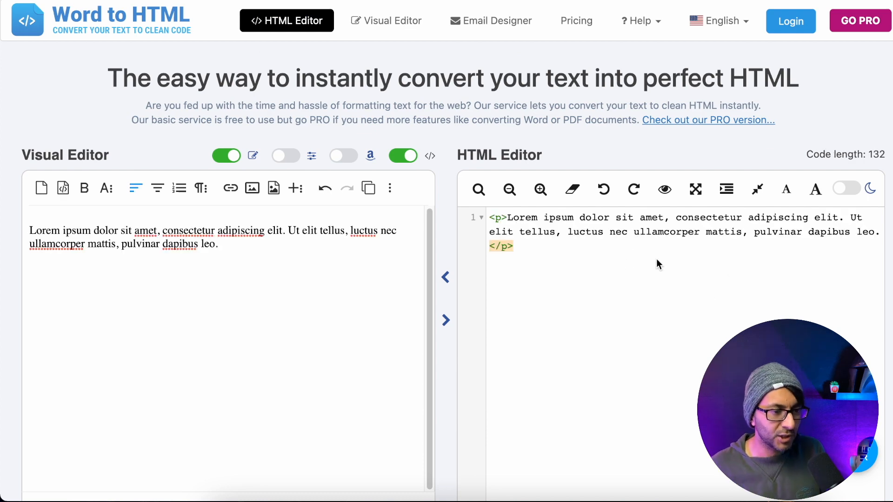
mouse_move(528, 263)
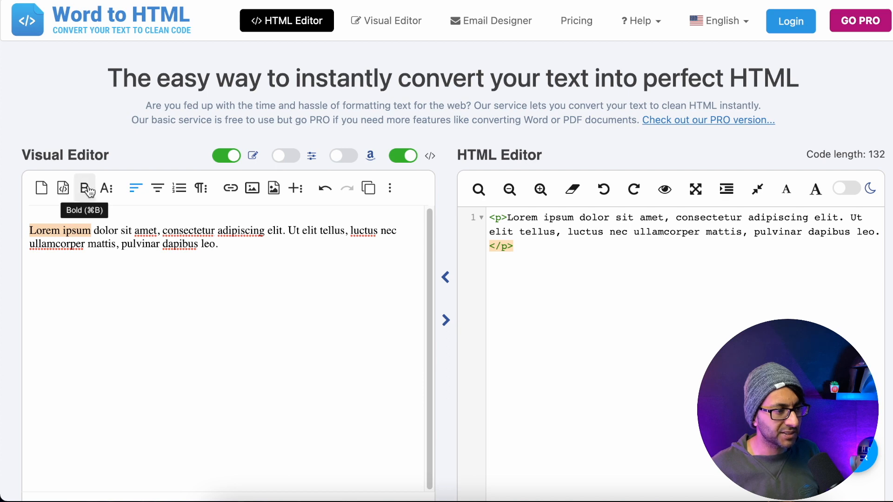
Step: Bold 'Lorem ipsum' and give 'adipiscing' a grey text shadow with custom offsets
click(84, 188)
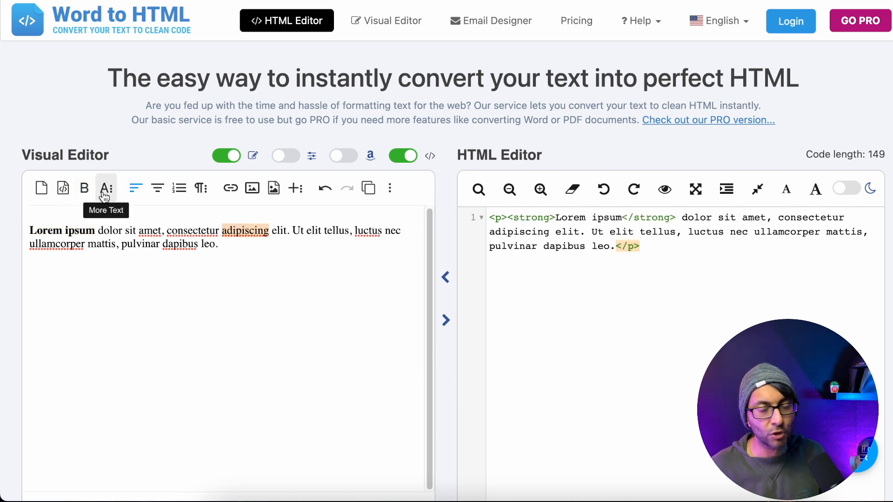
click(106, 188)
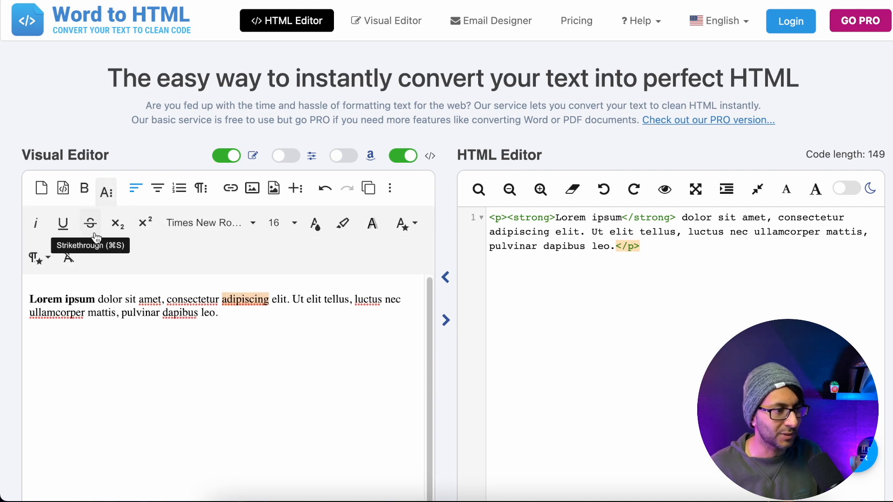
mouse_move(406, 223)
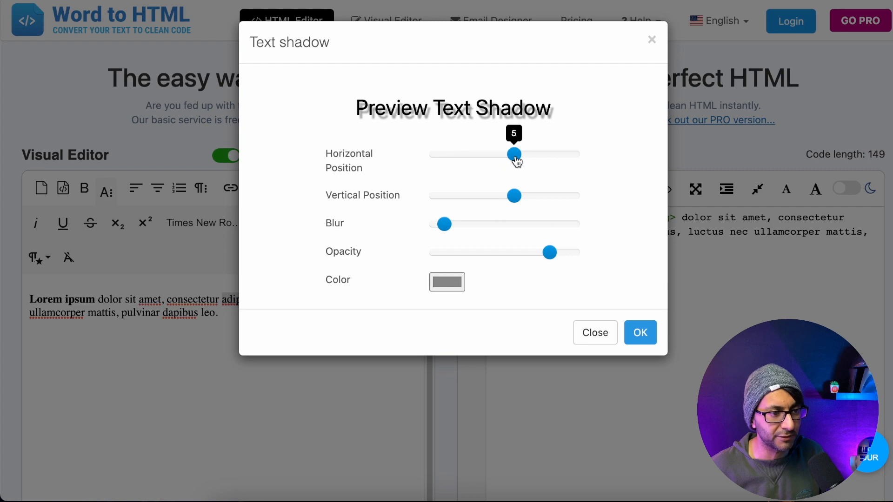
click(640, 333)
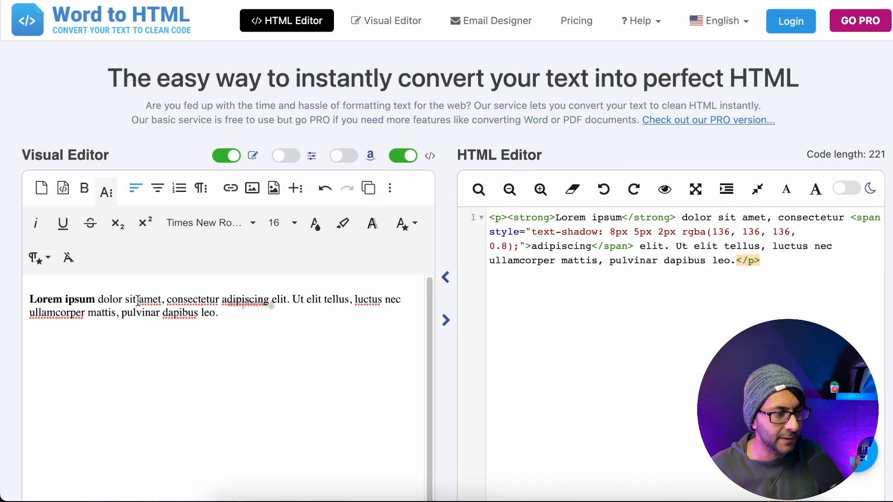
mouse_move(67, 258)
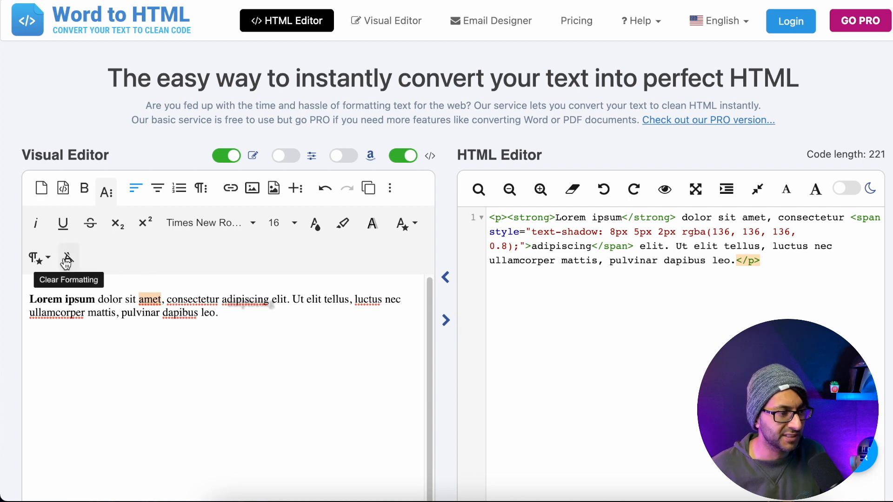
mouse_move(219, 223)
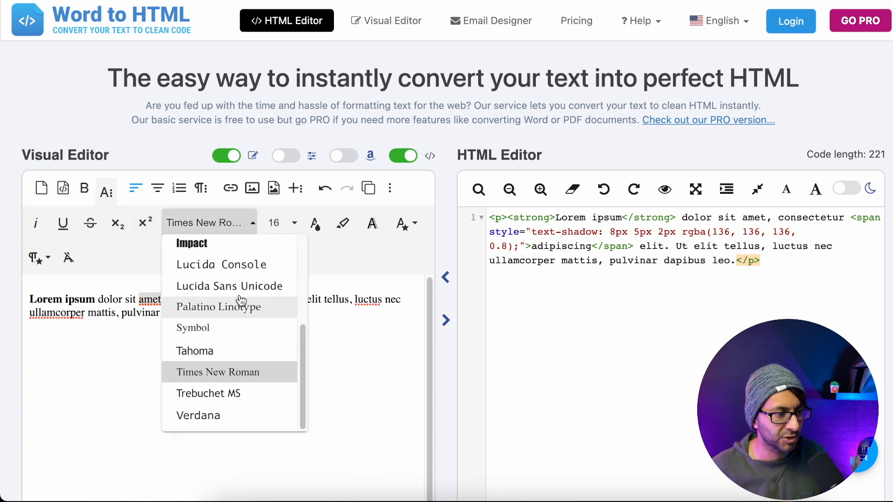
Step: Set 'amet' in 26px Impact and shrink 'tellus' to 8px
scroll(up, 3)
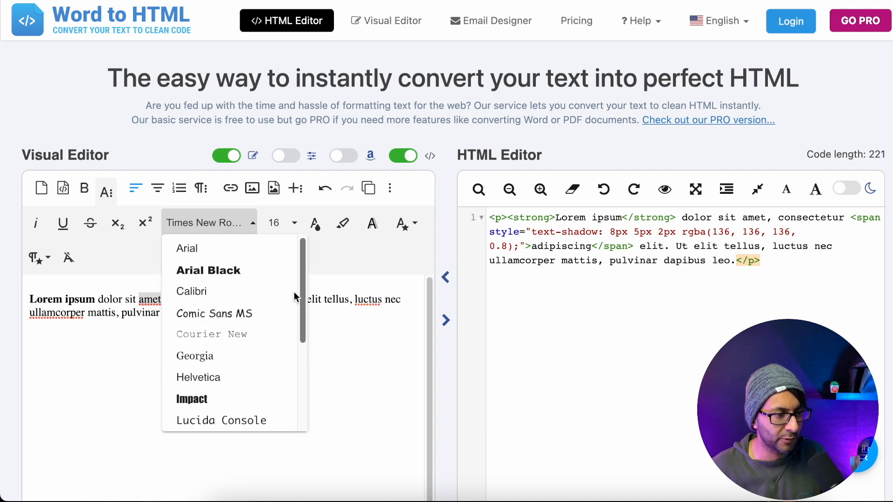
click(192, 399)
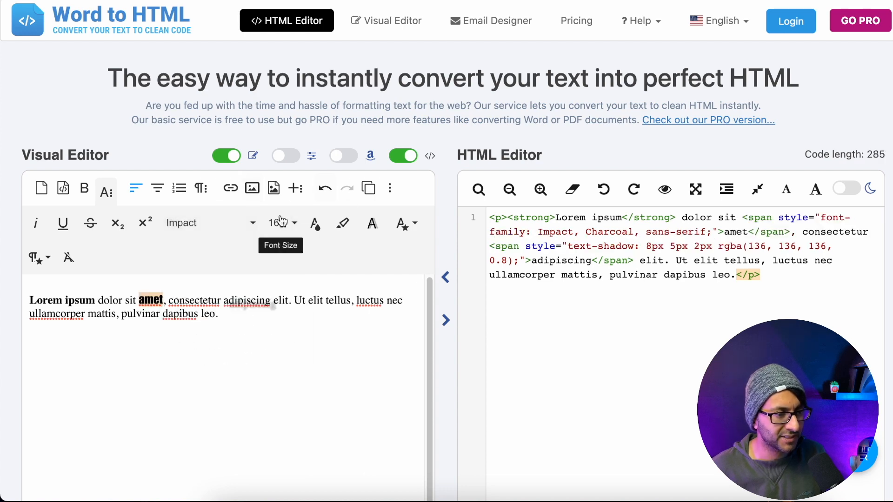
click(279, 222)
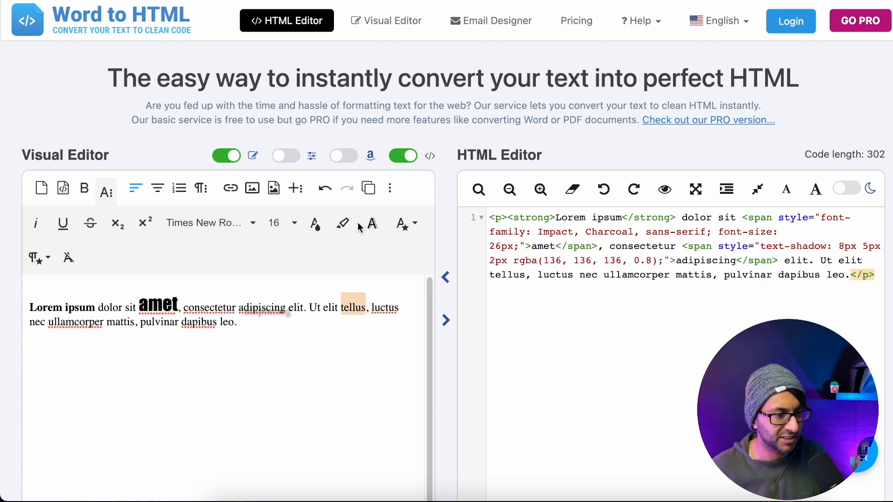
mouse_move(285, 223)
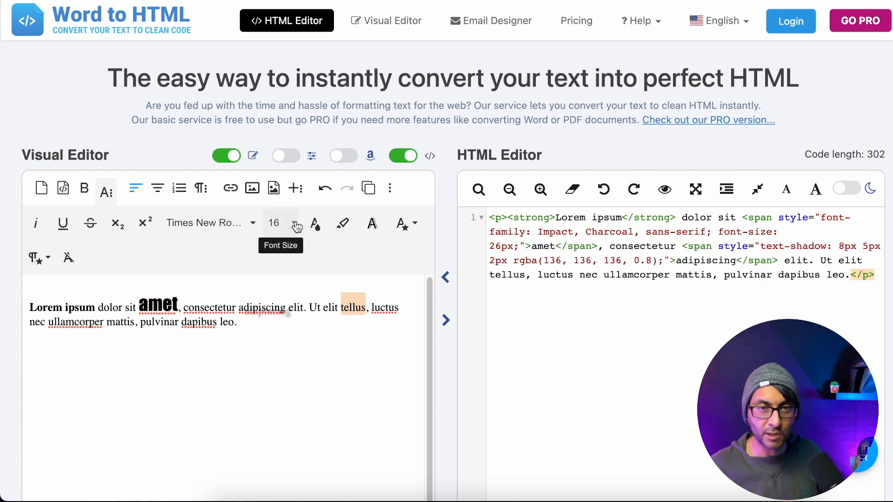
click(279, 223)
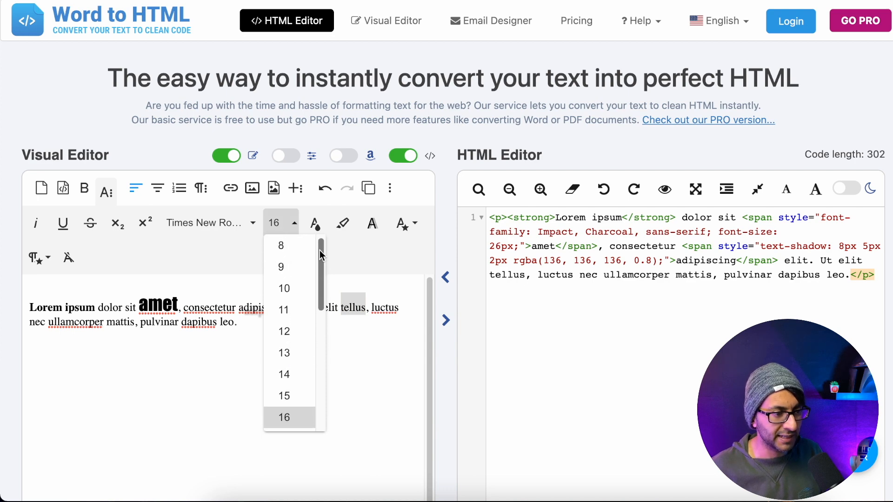
click(280, 246)
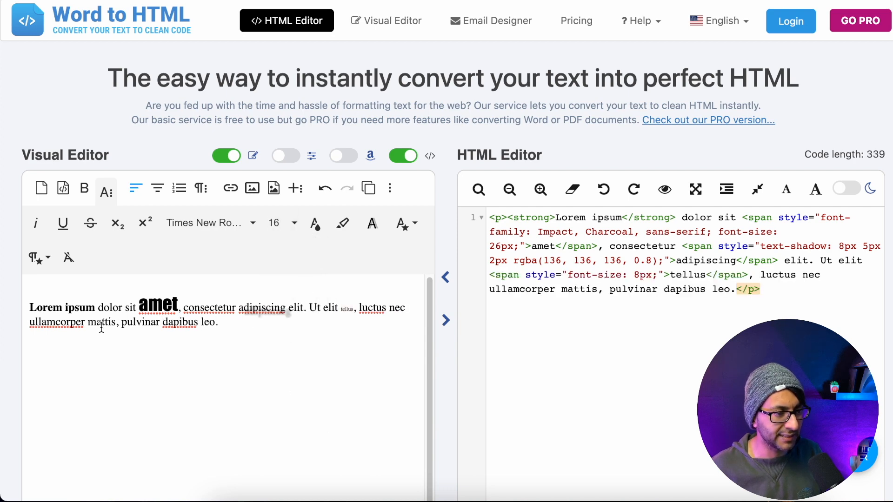
Step: Colour 'mattis, pulvinar' pure blue
click(315, 223)
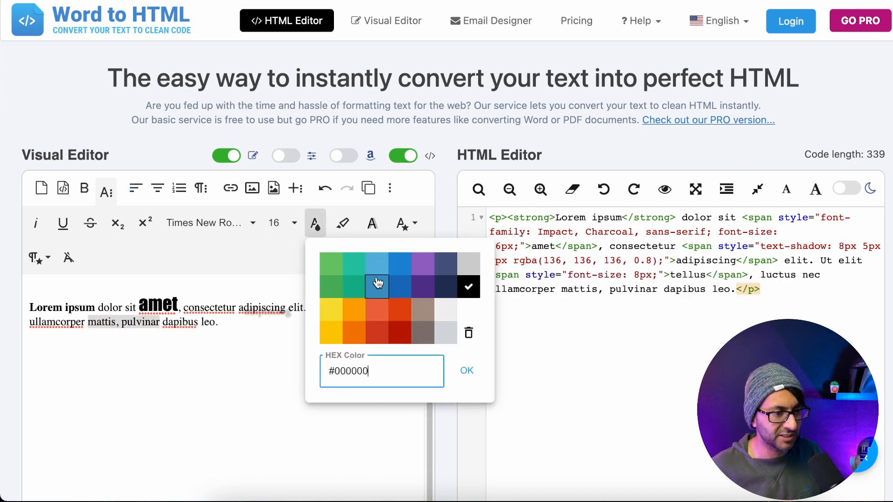
click(466, 371)
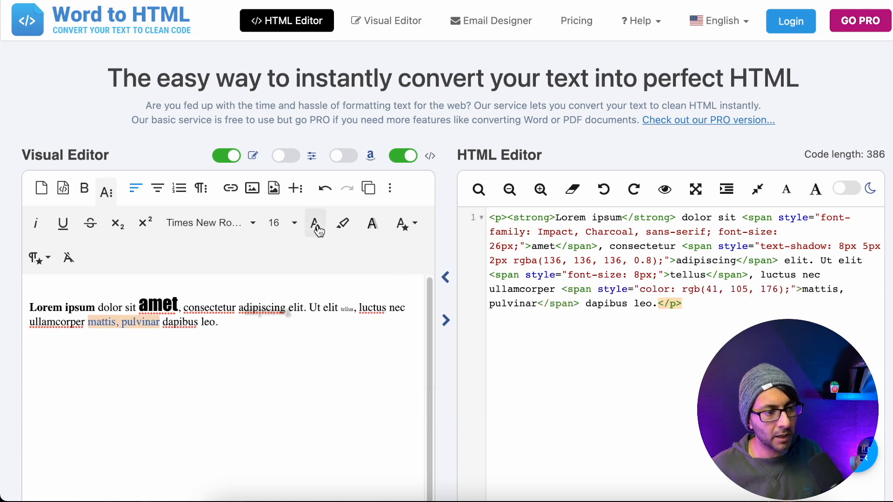
click(314, 223)
text(#00000)
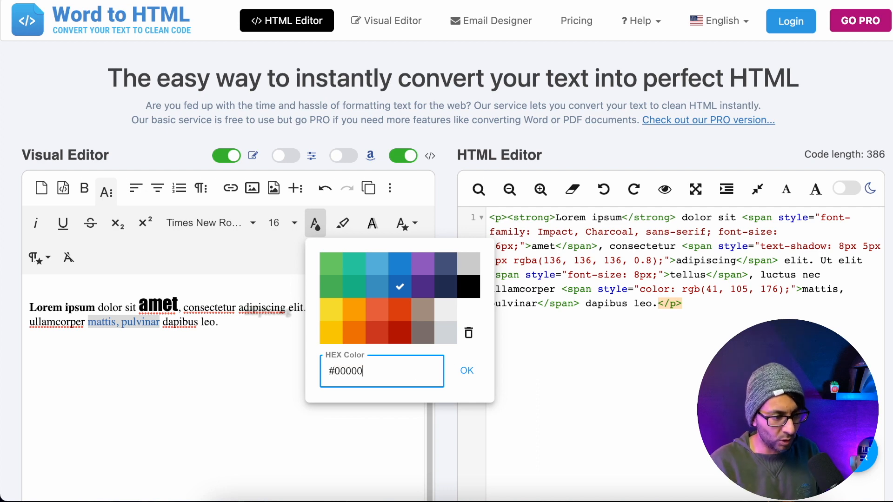
click(466, 370)
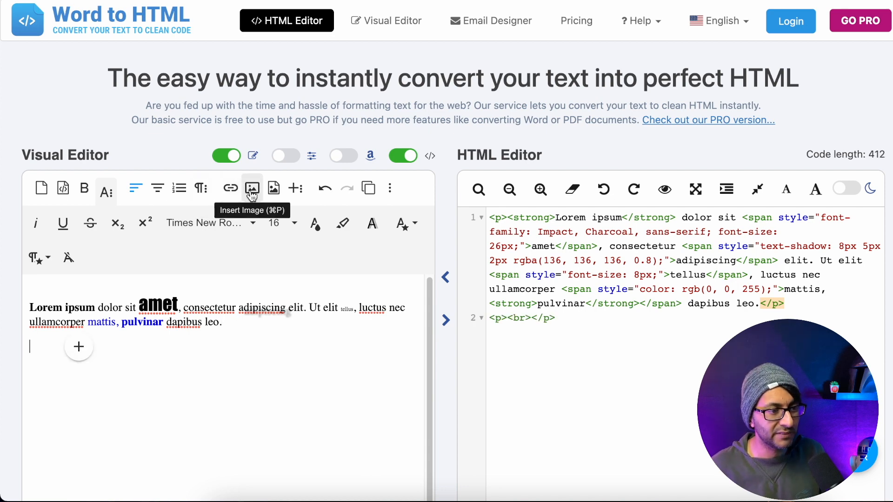
mouse_move(272, 175)
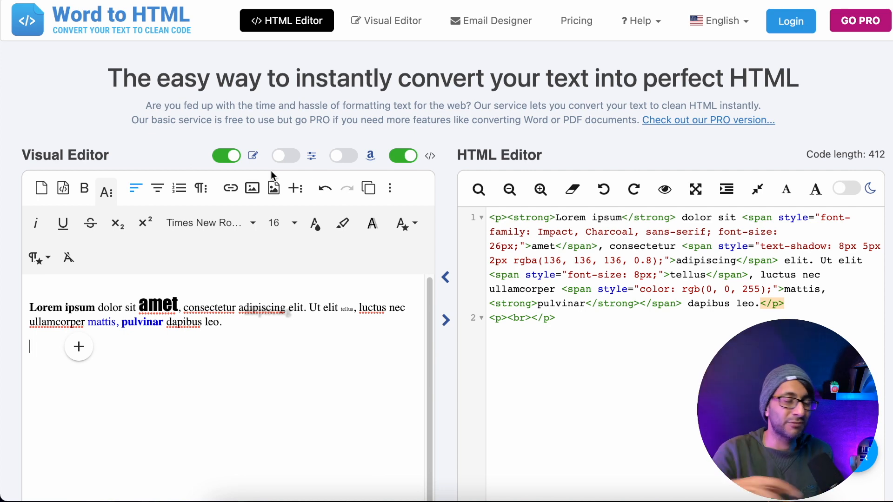
mouse_move(225, 292)
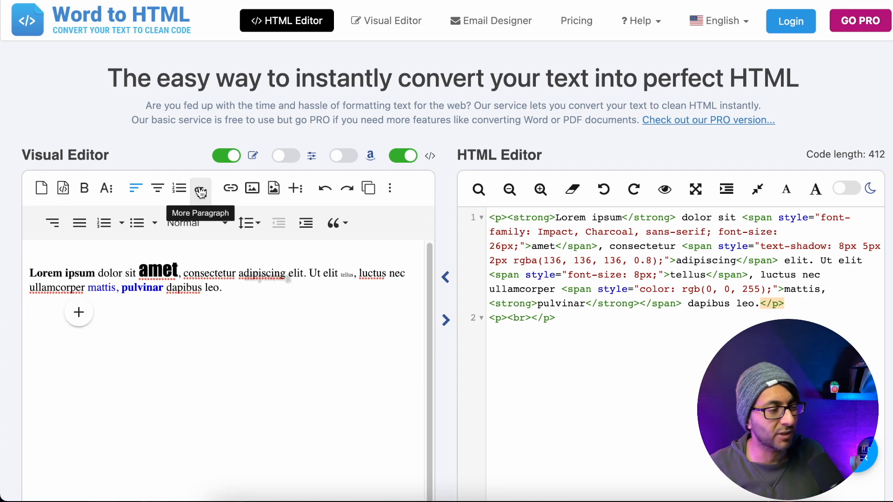
click(200, 188)
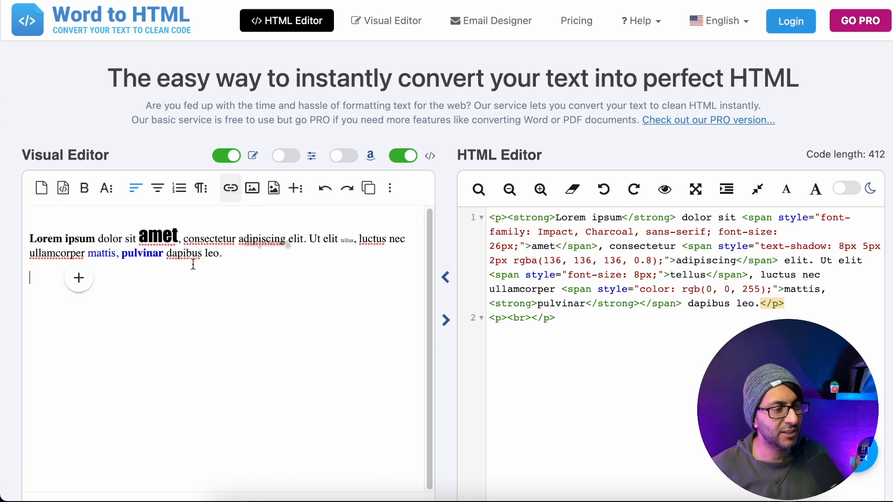
click(230, 188)
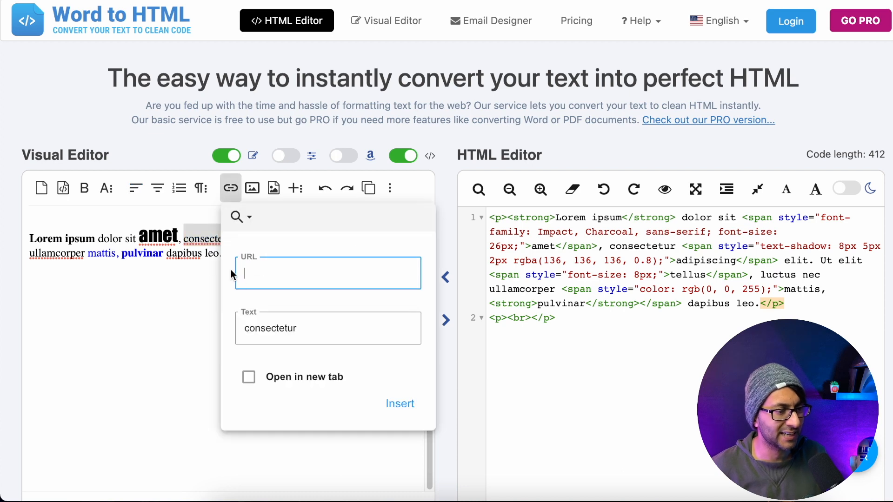
text(https:)
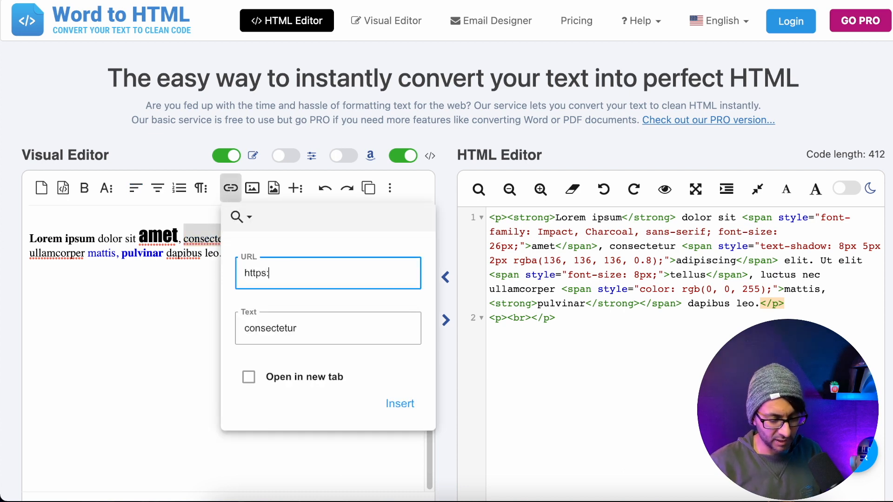
text(//websquadr)
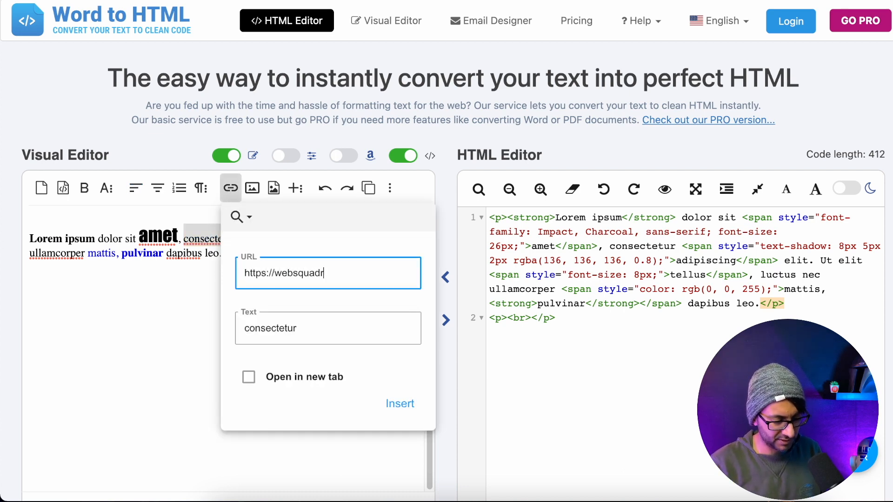
text(on.co.uk)
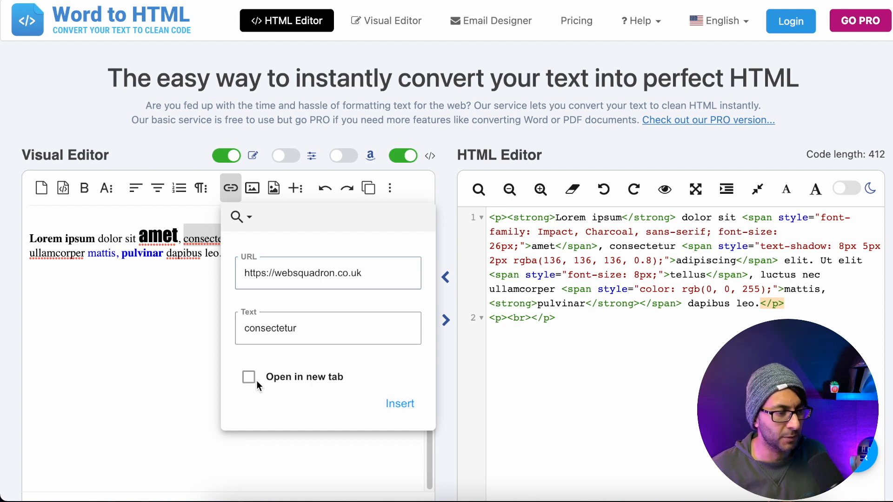
click(400, 404)
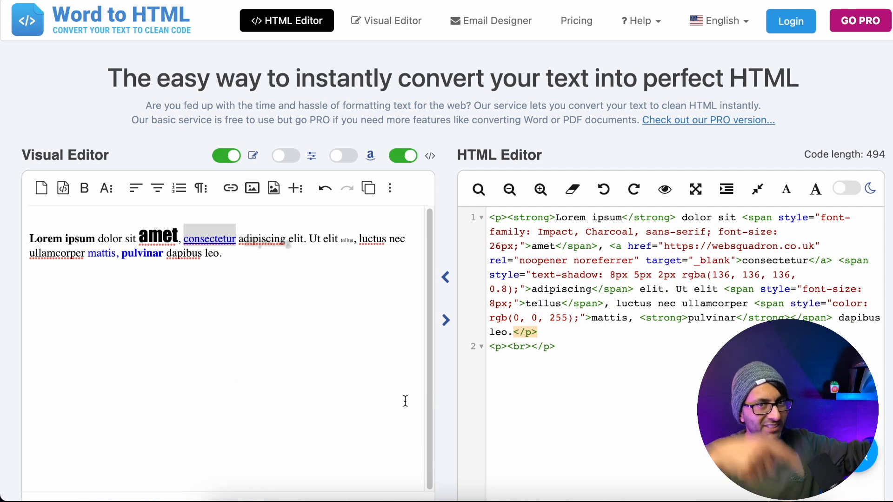
mouse_move(416, 304)
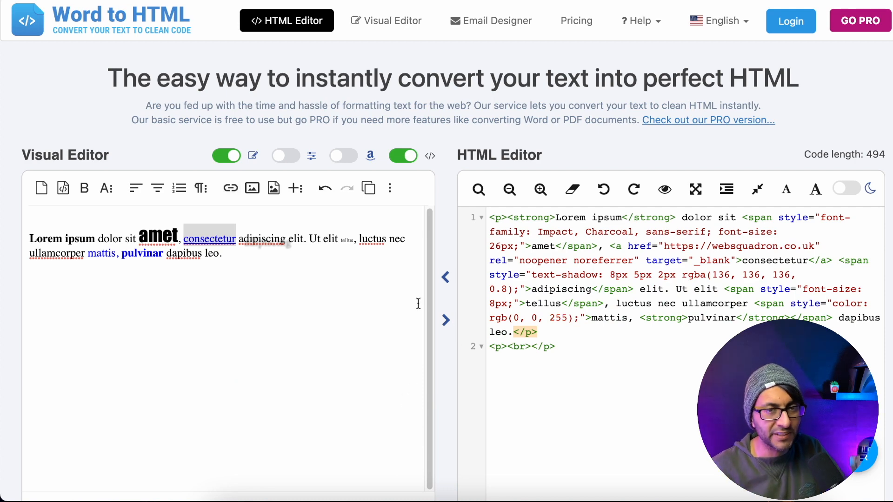
mouse_move(325, 188)
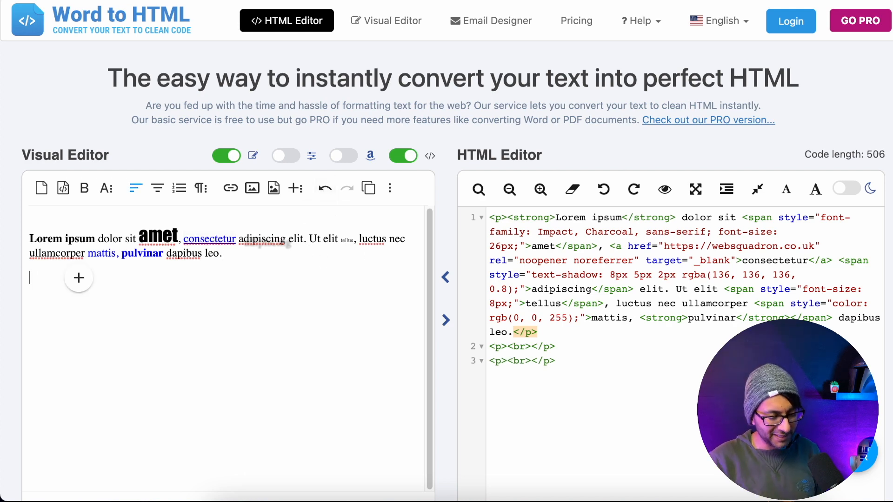
Step: Add Hello, How are you and Goodbye lines, with Goodbye in 30px Courier New
text(Hello)
click(224, 292)
text(How are you)
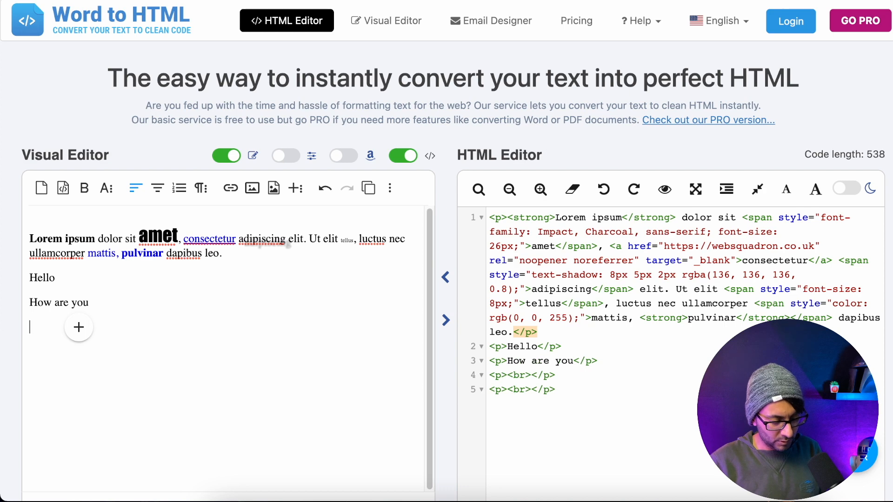
text(Goodbye)
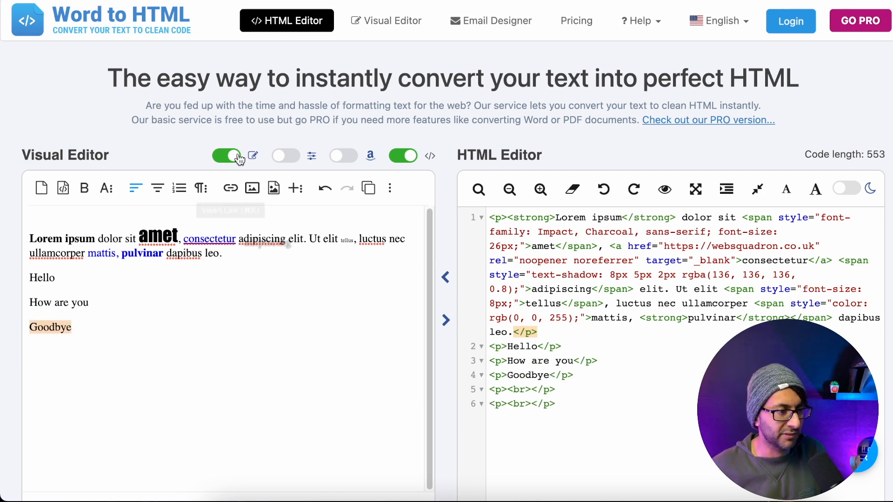
mouse_move(188, 188)
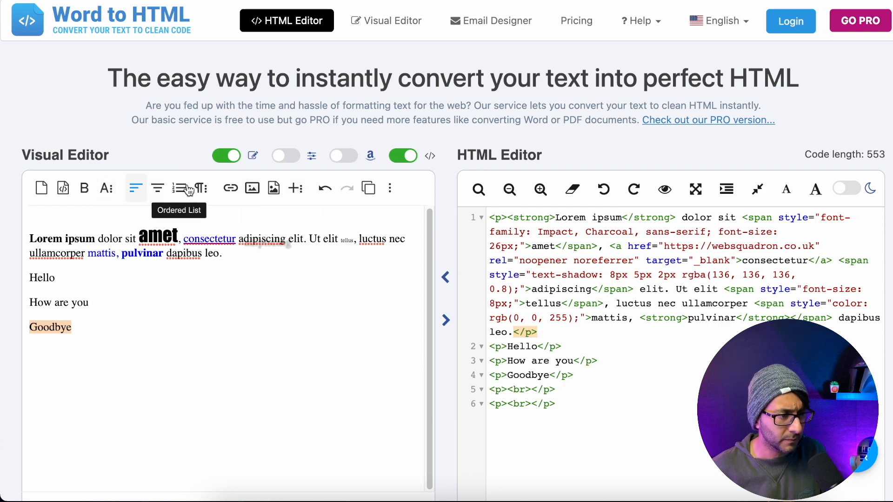
click(106, 188)
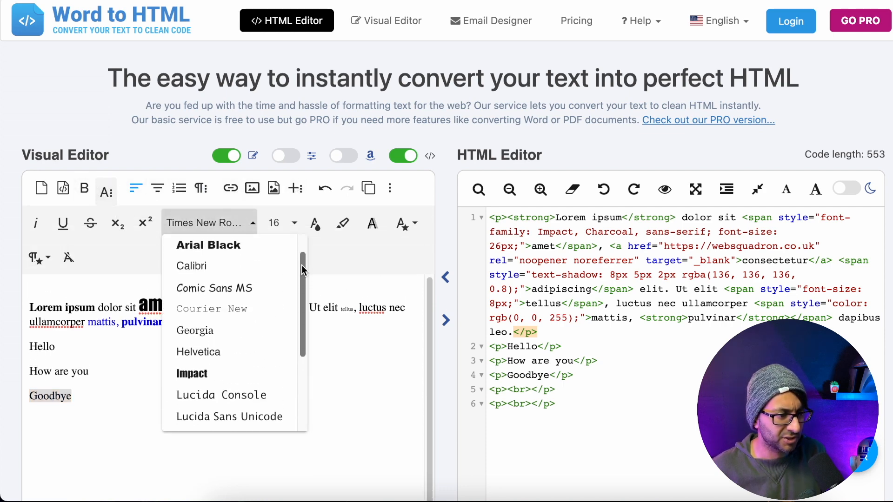
scroll(up, 3)
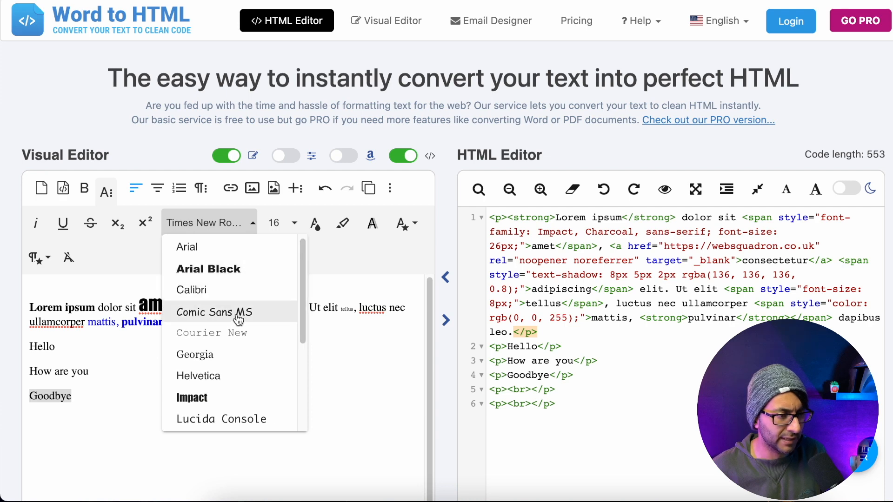
click(212, 333)
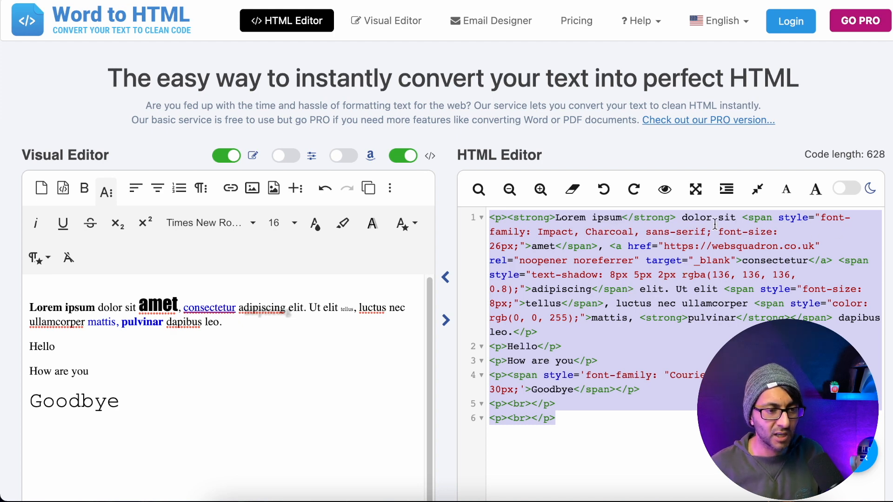
mouse_move(757, 190)
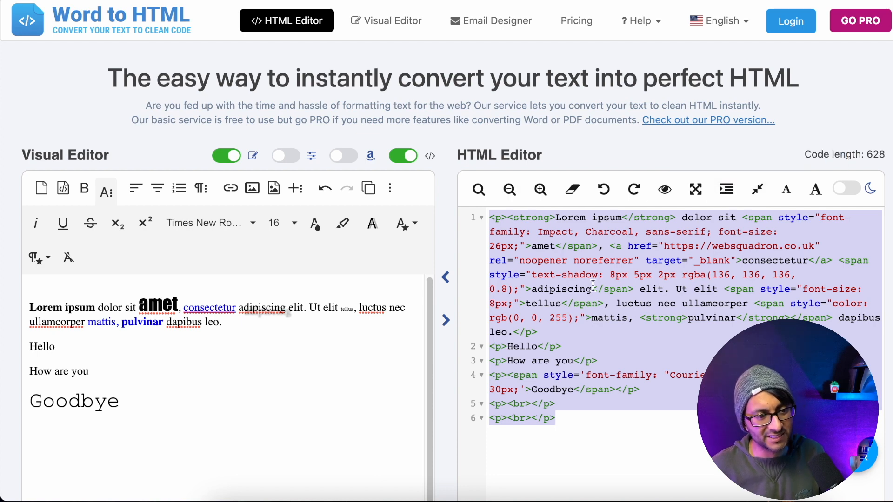
Step: Copy the selected HTML code from the HTML Editor pane
right_click(592, 284)
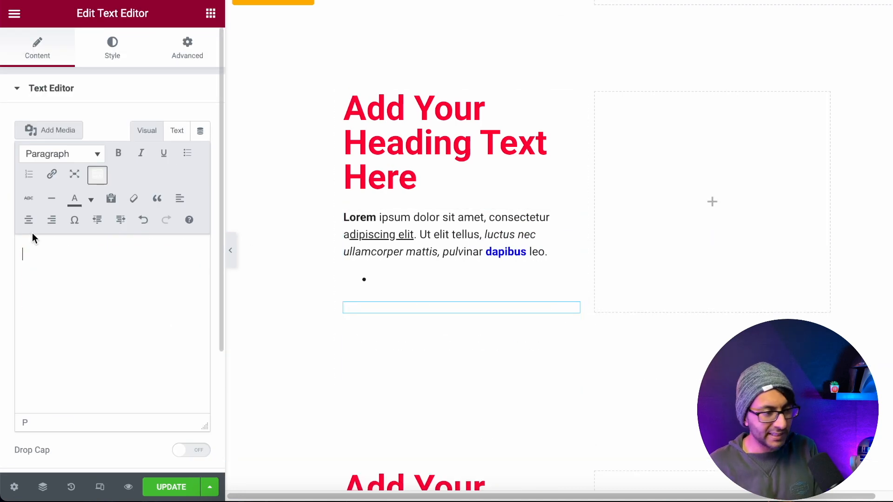
Step: Paste the HTML into the widget's Text tab and compare the Visual and Text views
click(177, 131)
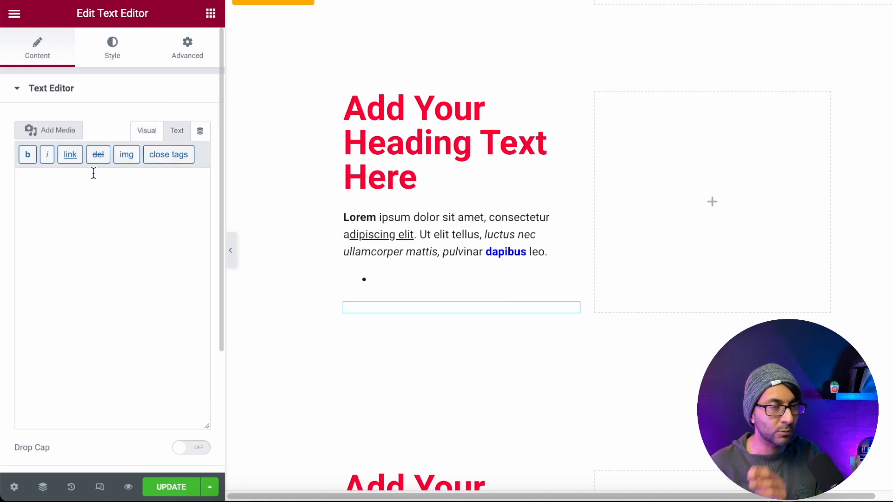
click(177, 131)
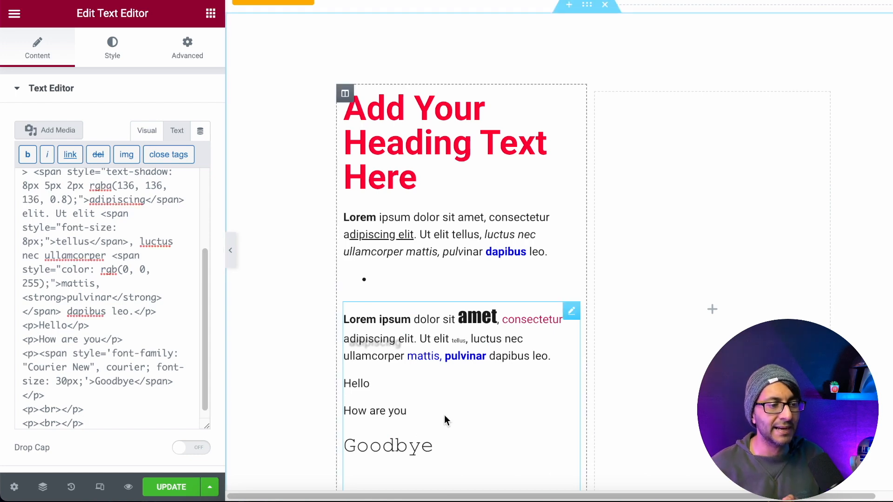
click(146, 130)
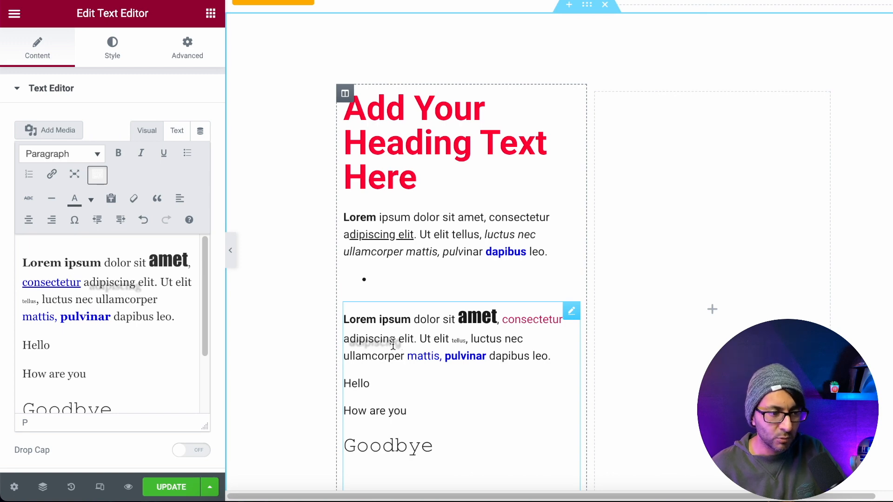
mouse_move(243, 165)
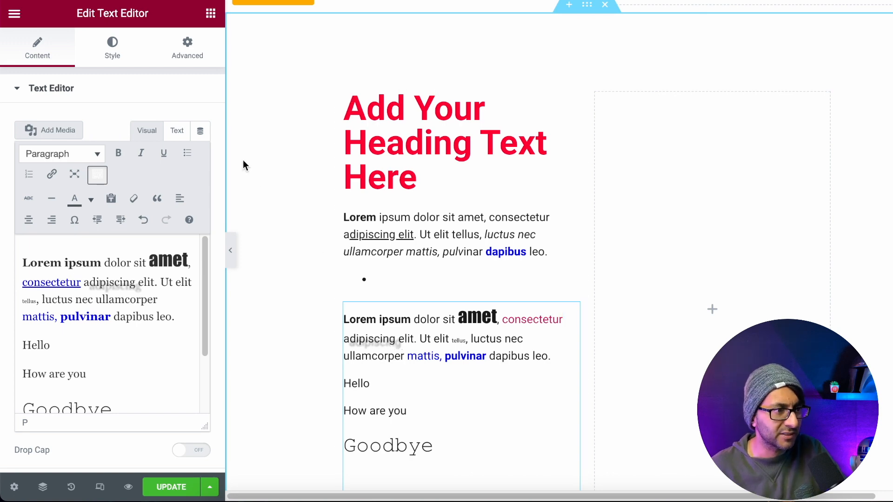
click(177, 130)
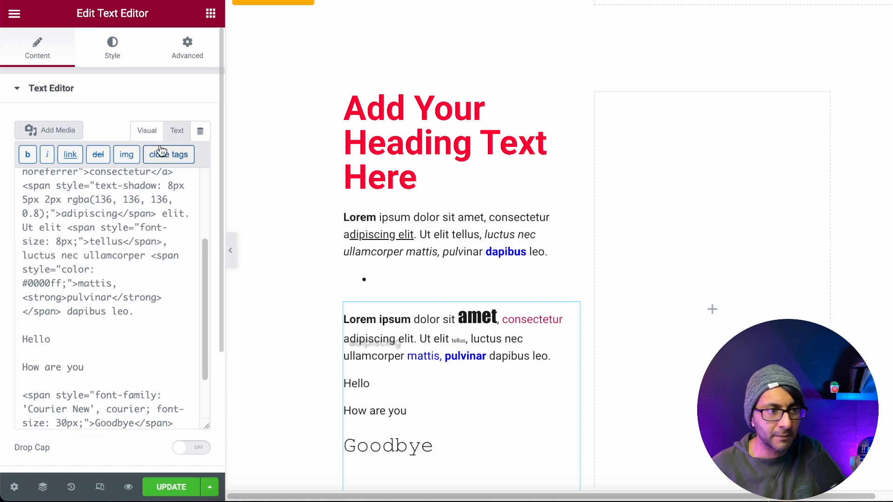
click(147, 130)
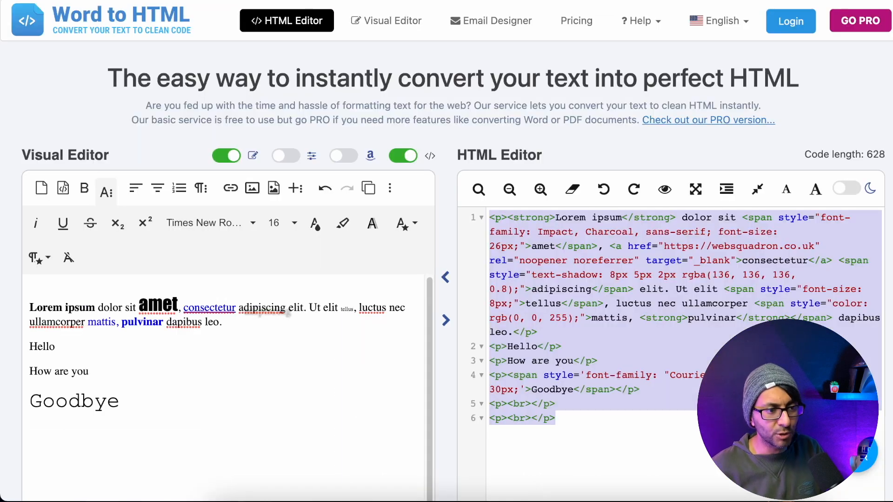
mouse_move(408, 45)
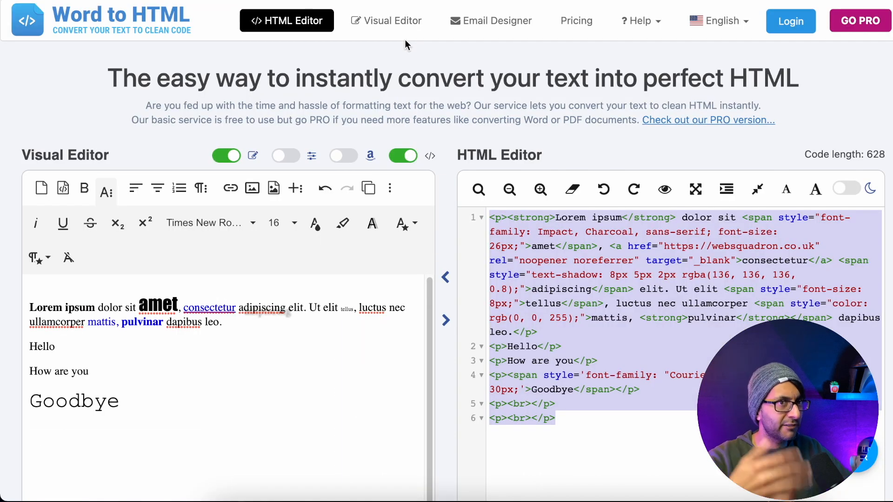